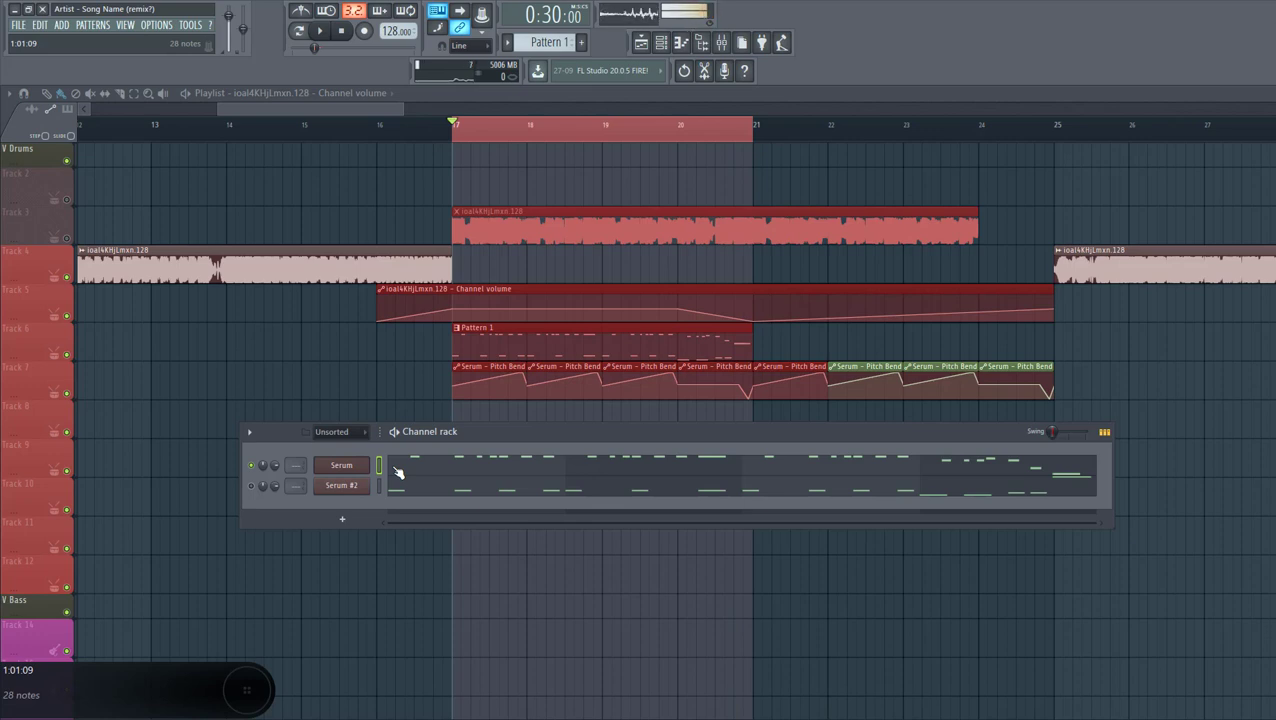
# Bring up the Serum editor from the Channel Rack and reset it to the Init default patch
pyautogui.click(340, 464)
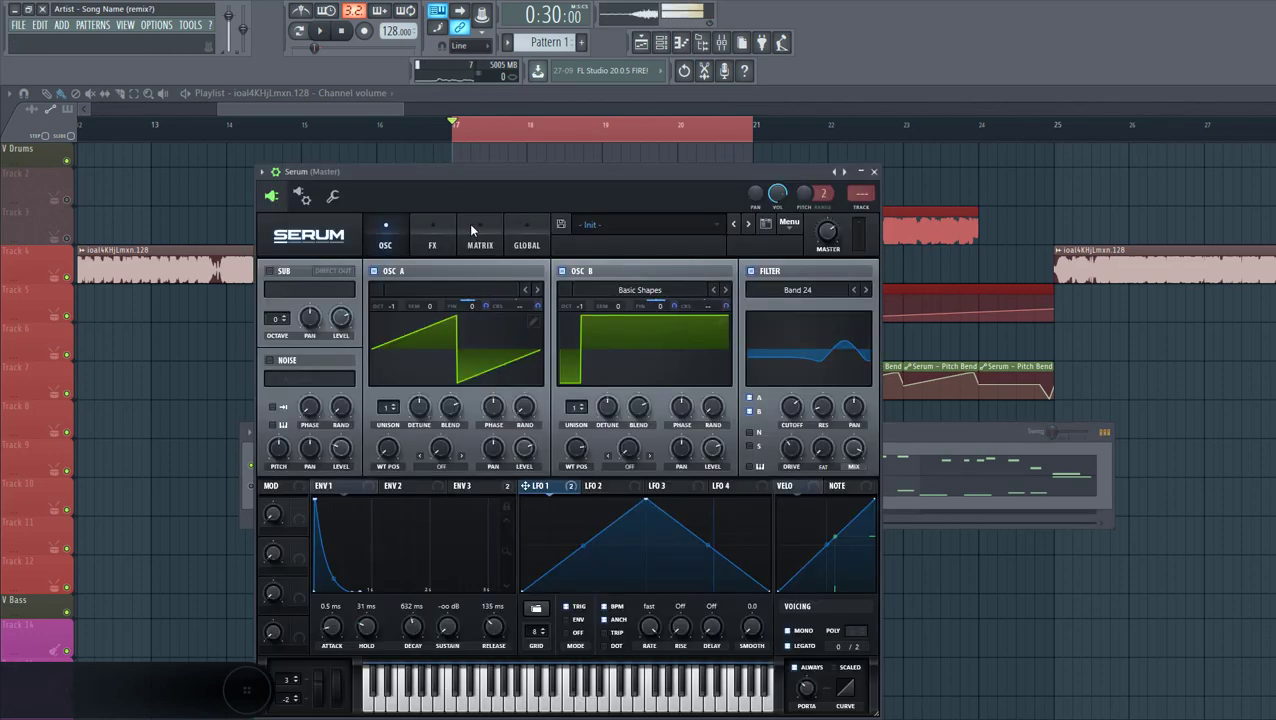
pyautogui.click(320, 30)
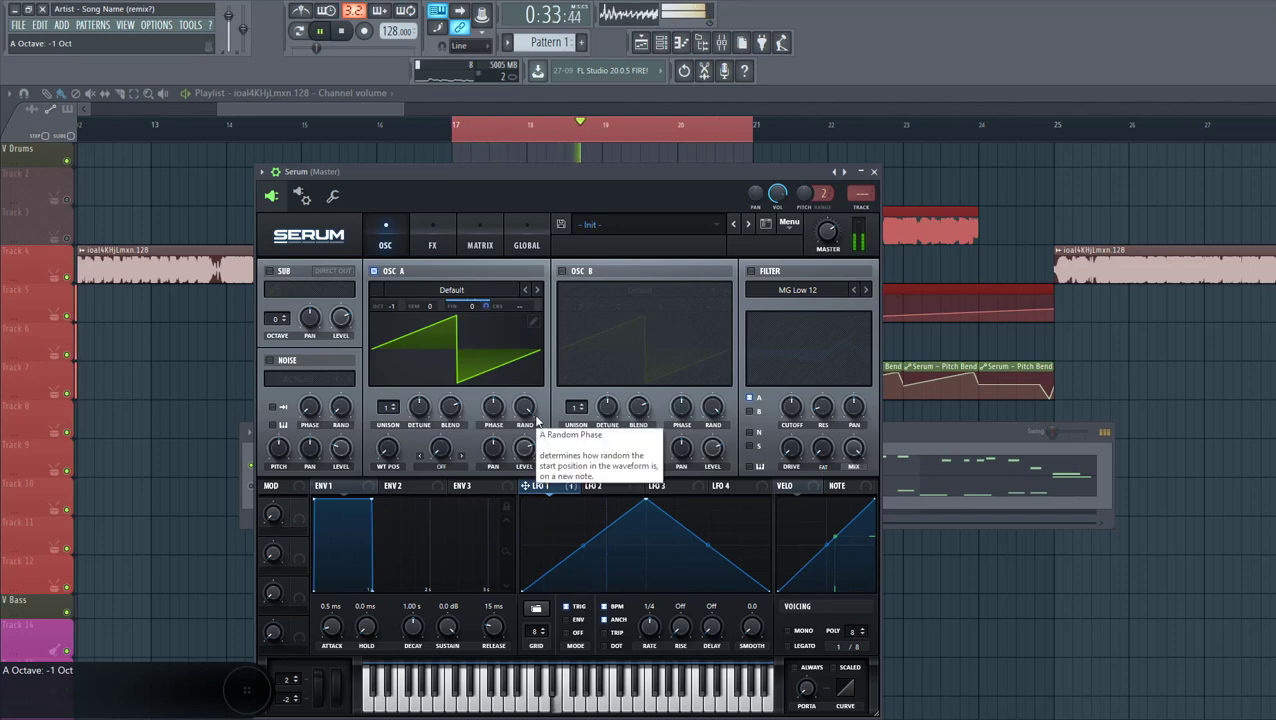
# Enable OSC B and load the Analog > Basic Shapes wavetable into it
pyautogui.click(562, 272)
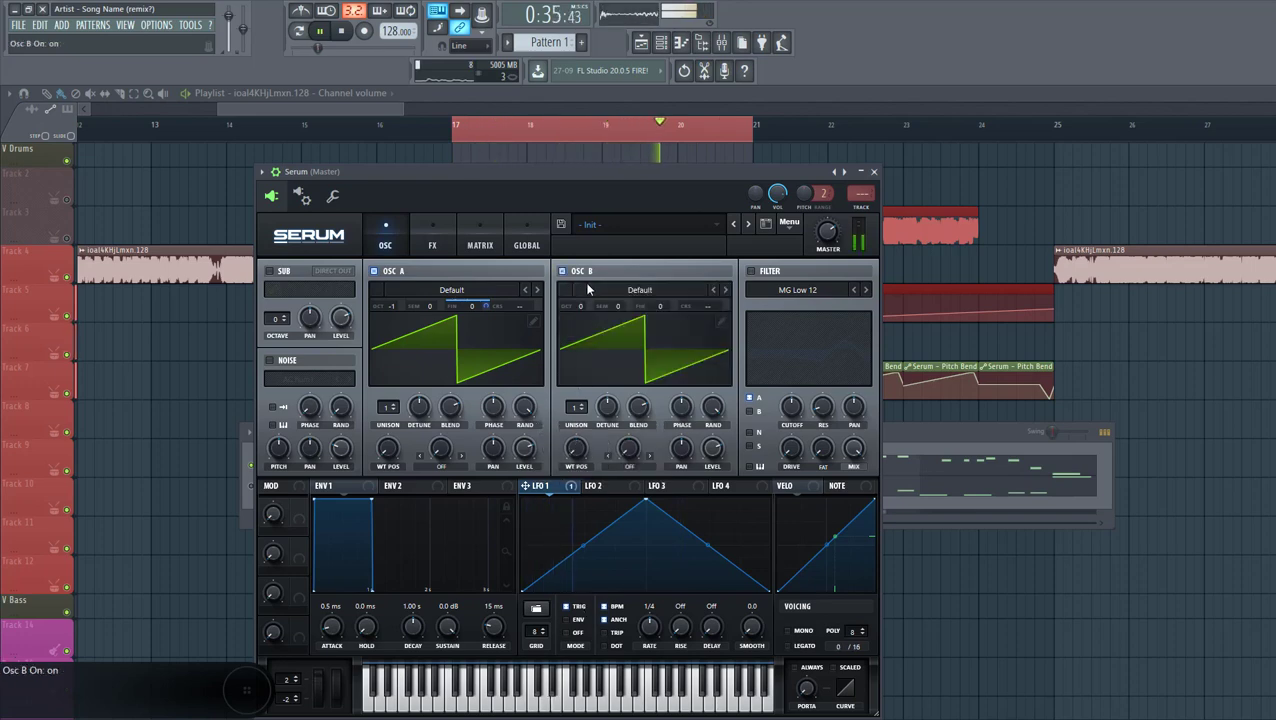
pyautogui.click(640, 288)
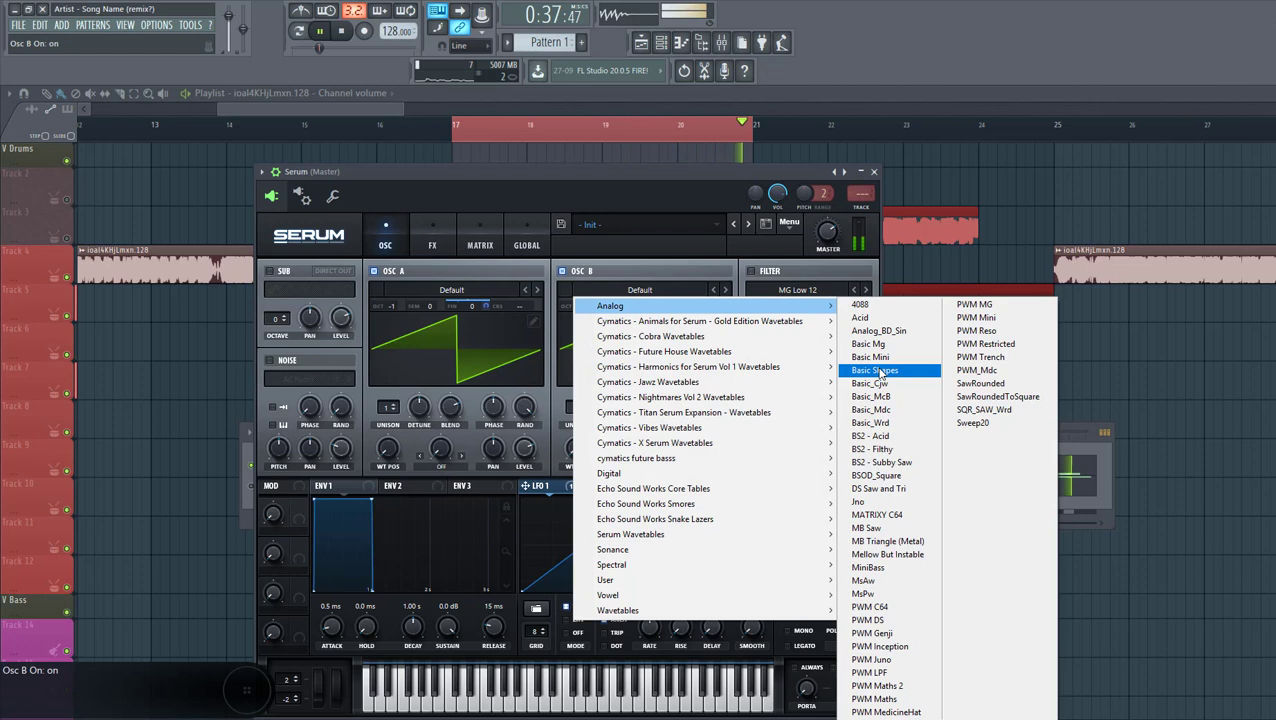
pyautogui.click(876, 370)
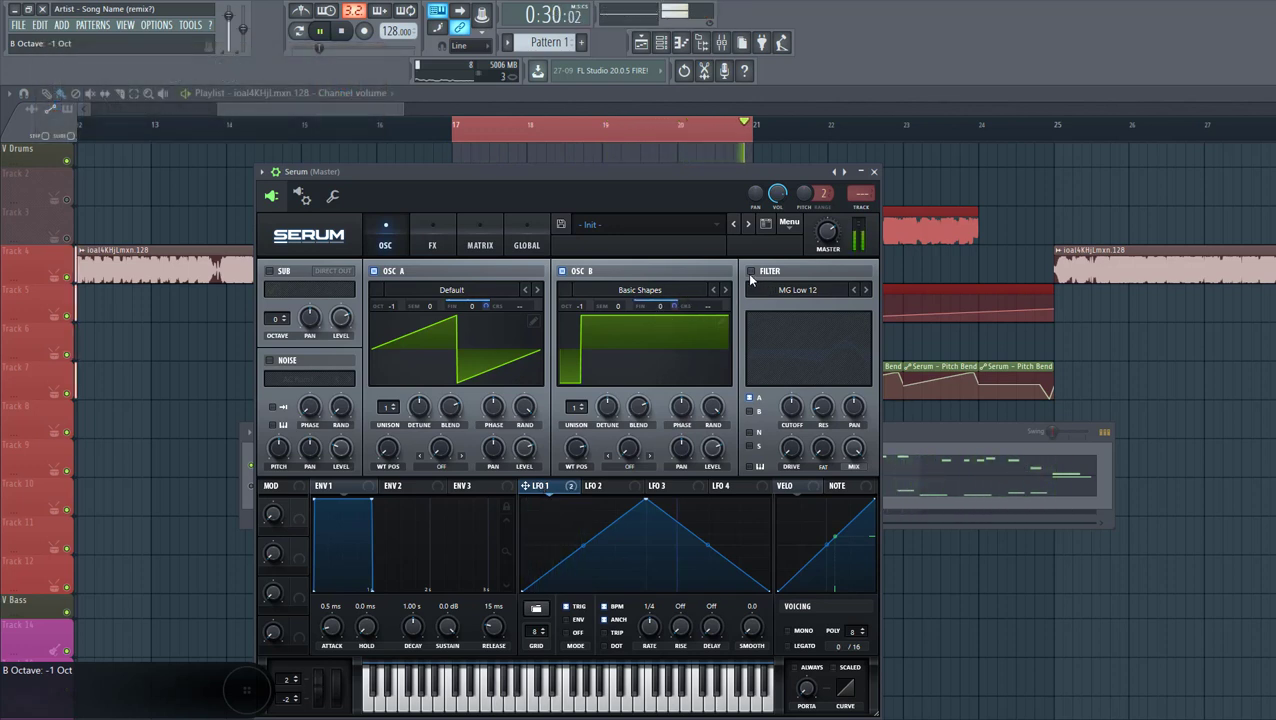
# Set the filter to Band 24 with higher resonance and a portamento time of about 117 ms
pyautogui.click(768, 270)
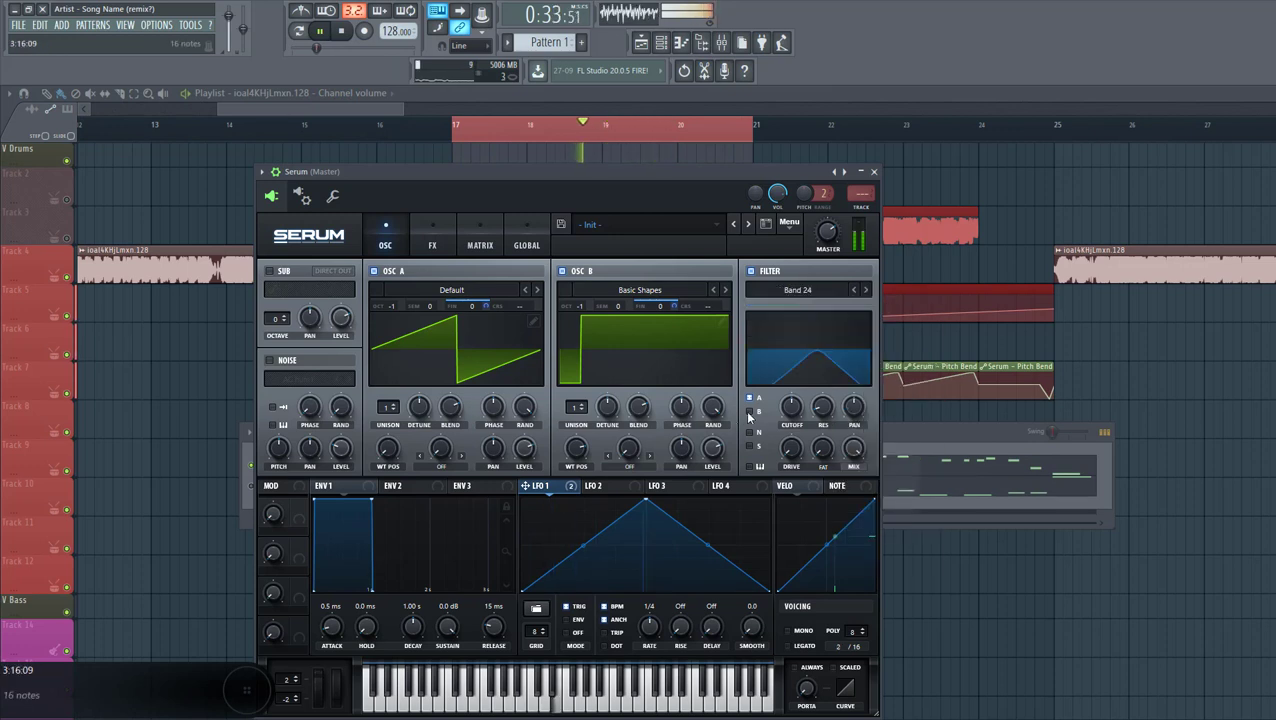
pyautogui.moveTo(792, 408); pyautogui.dragTo(792, 400)
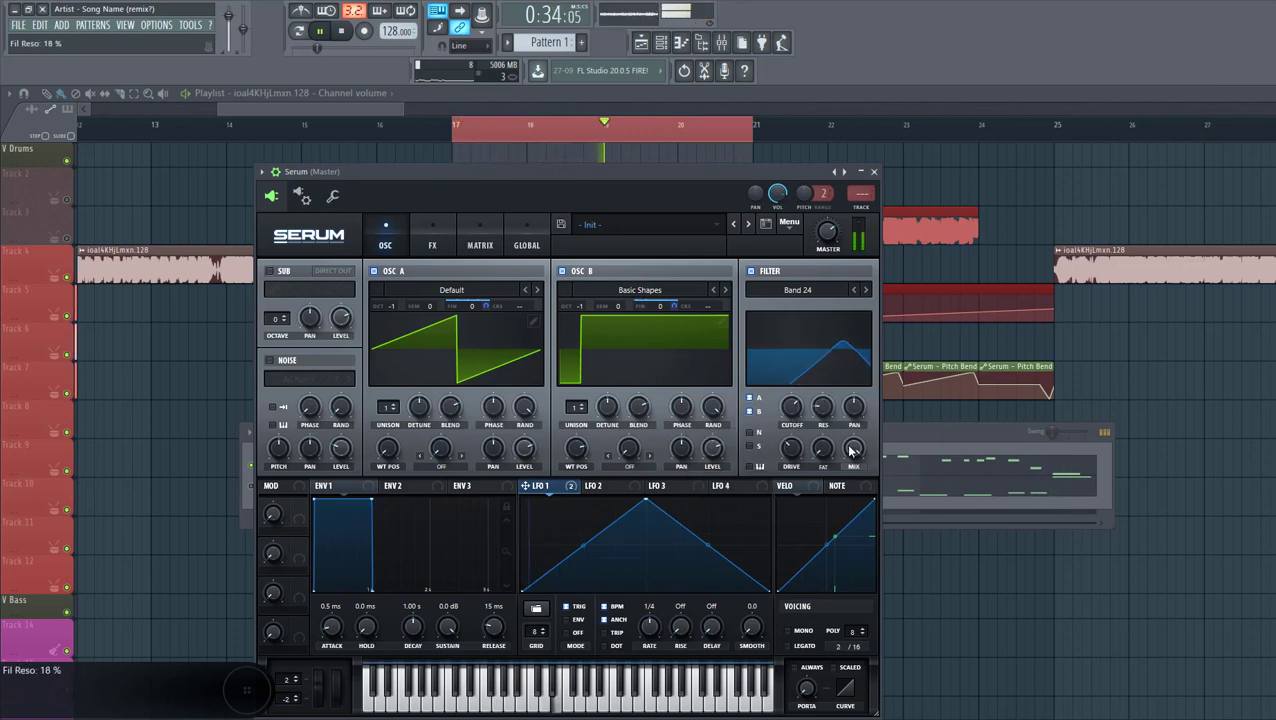
pyautogui.moveTo(852, 448); pyautogui.dragTo(852, 448)
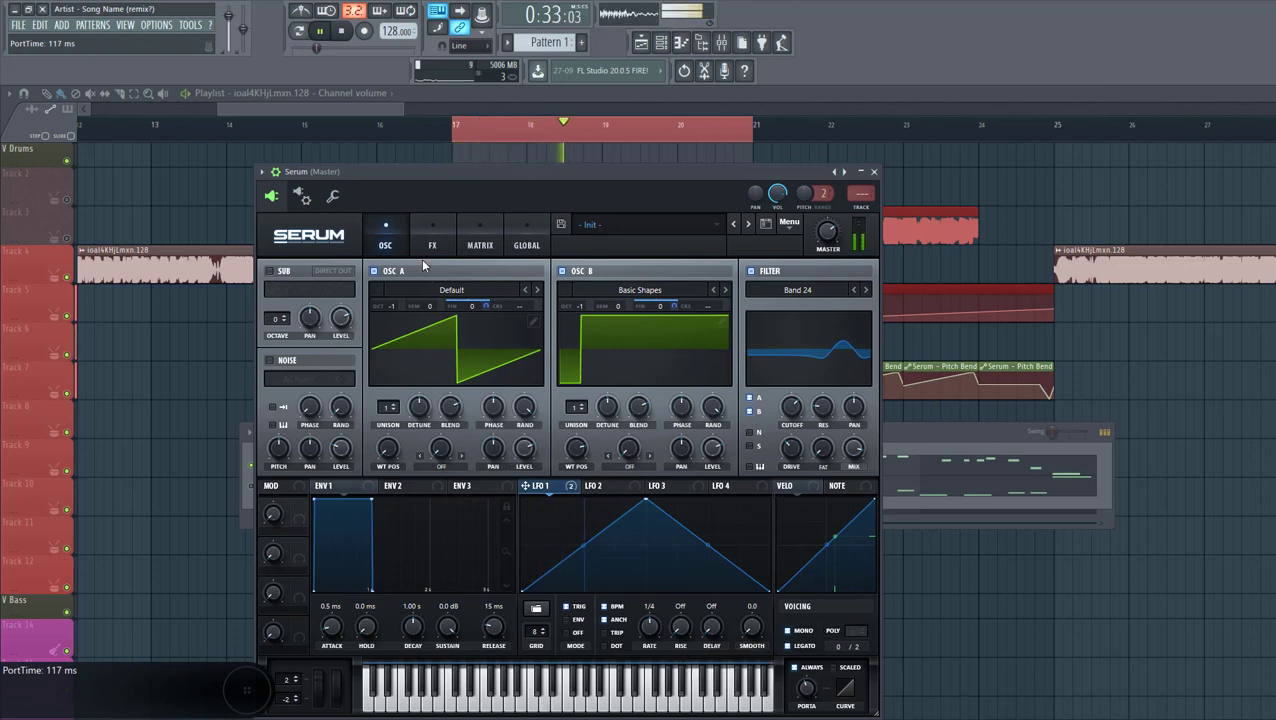
pyautogui.click(432, 244)
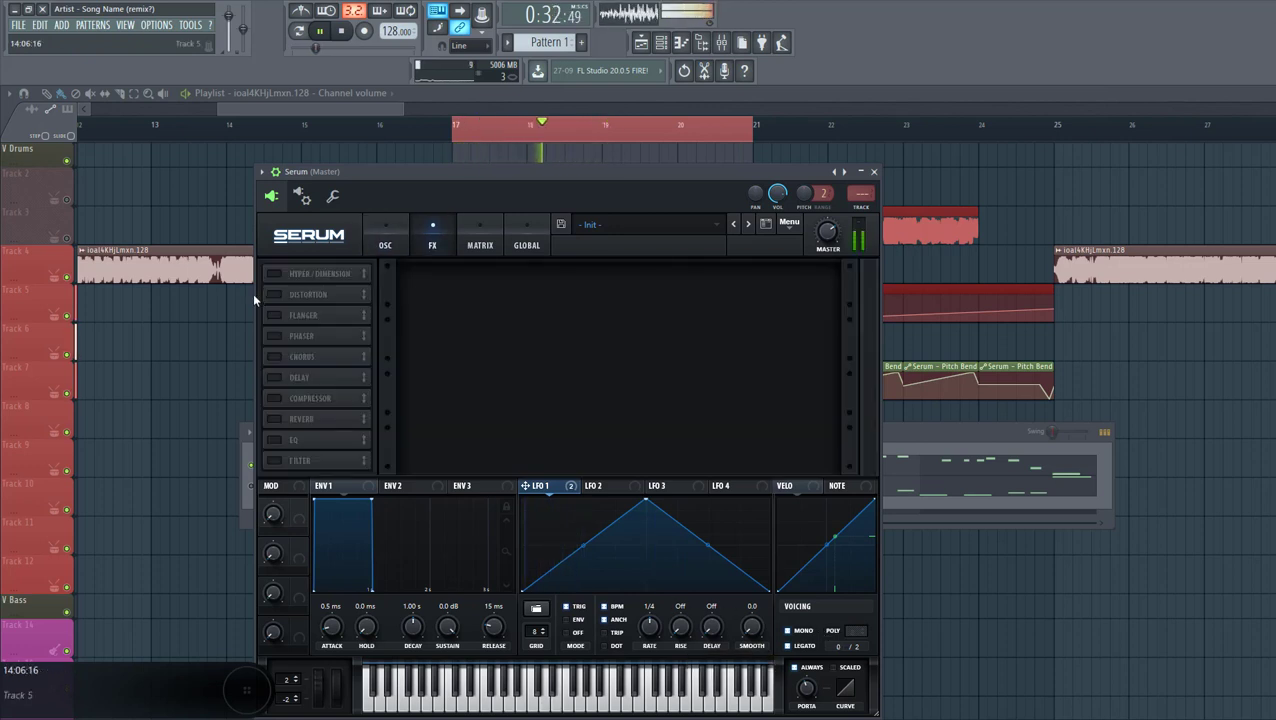
# Add Diode 2 distortion at about 70% drive, then a Band 24 filter effect after it
pyautogui.click(272, 272)
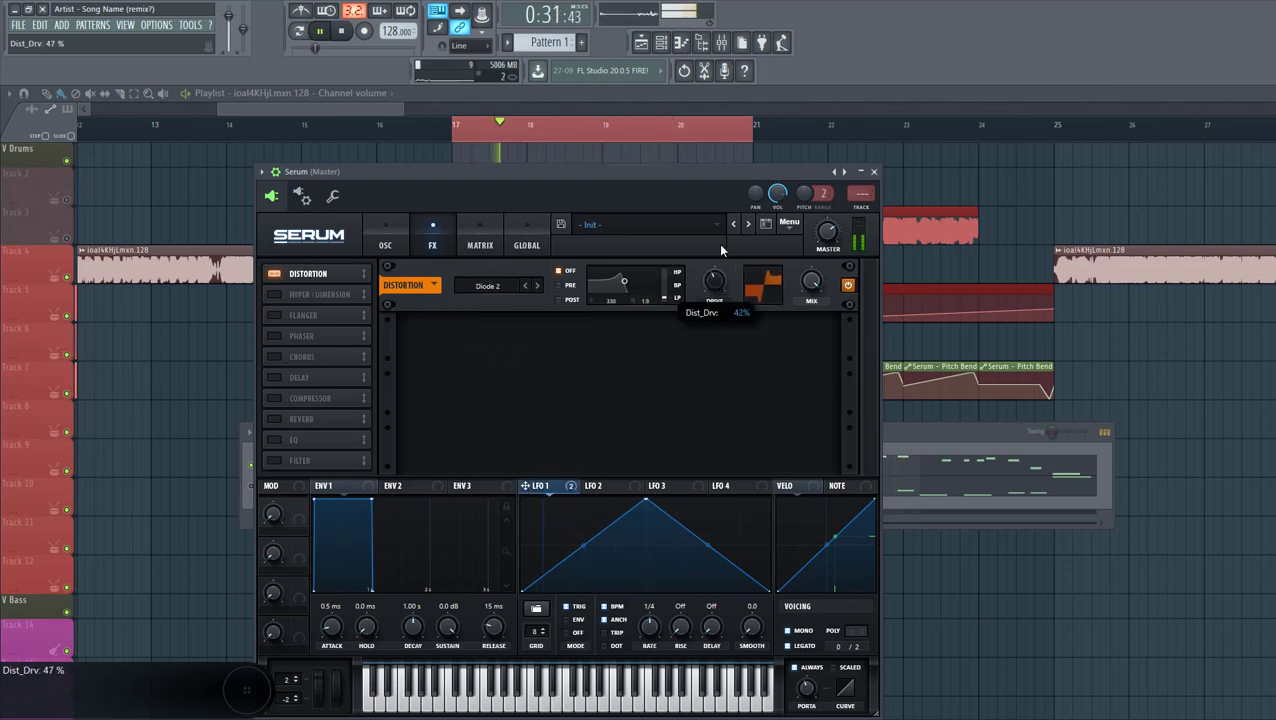
pyautogui.moveTo(714, 280); pyautogui.dragTo(714, 258)
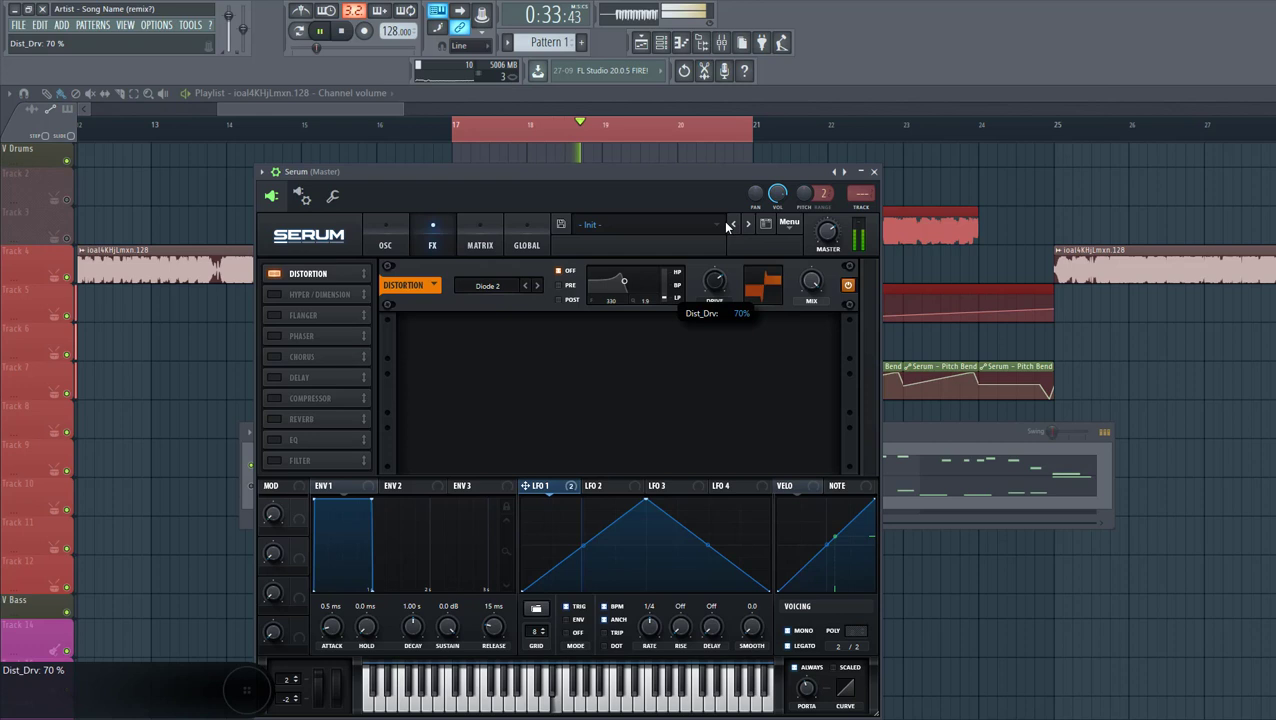
pyautogui.click(274, 460)
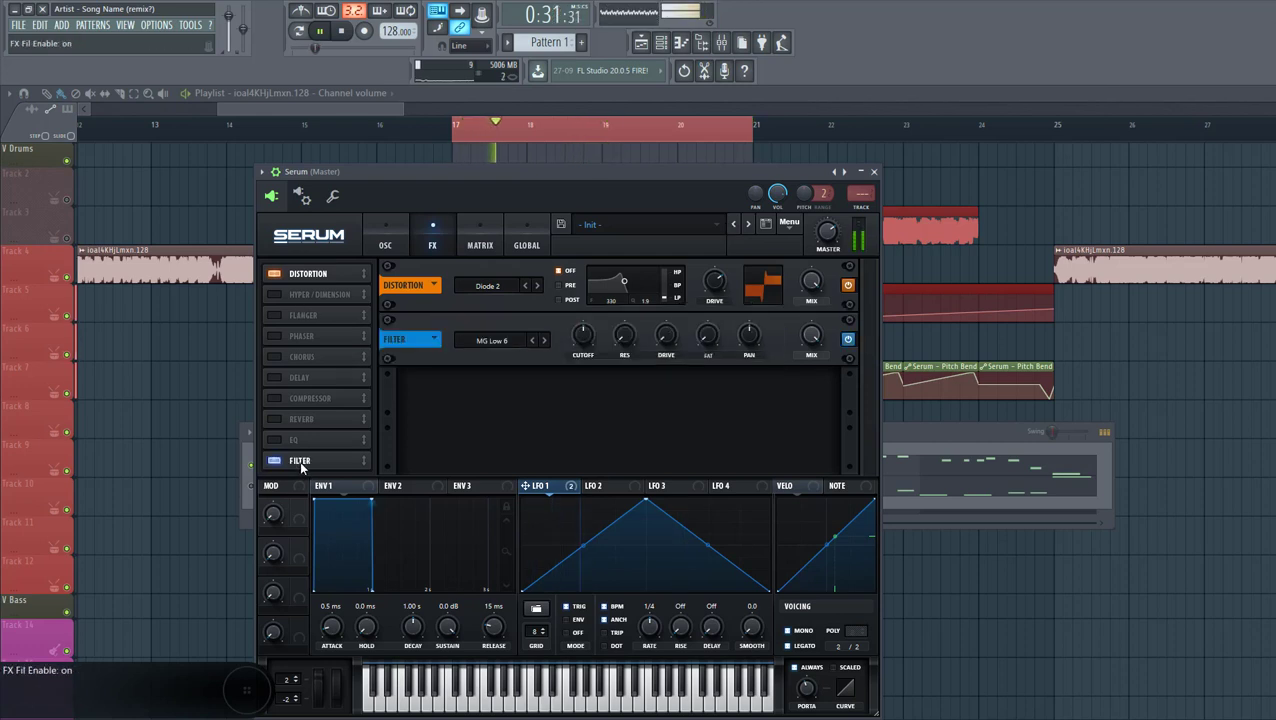
pyautogui.click(492, 340)
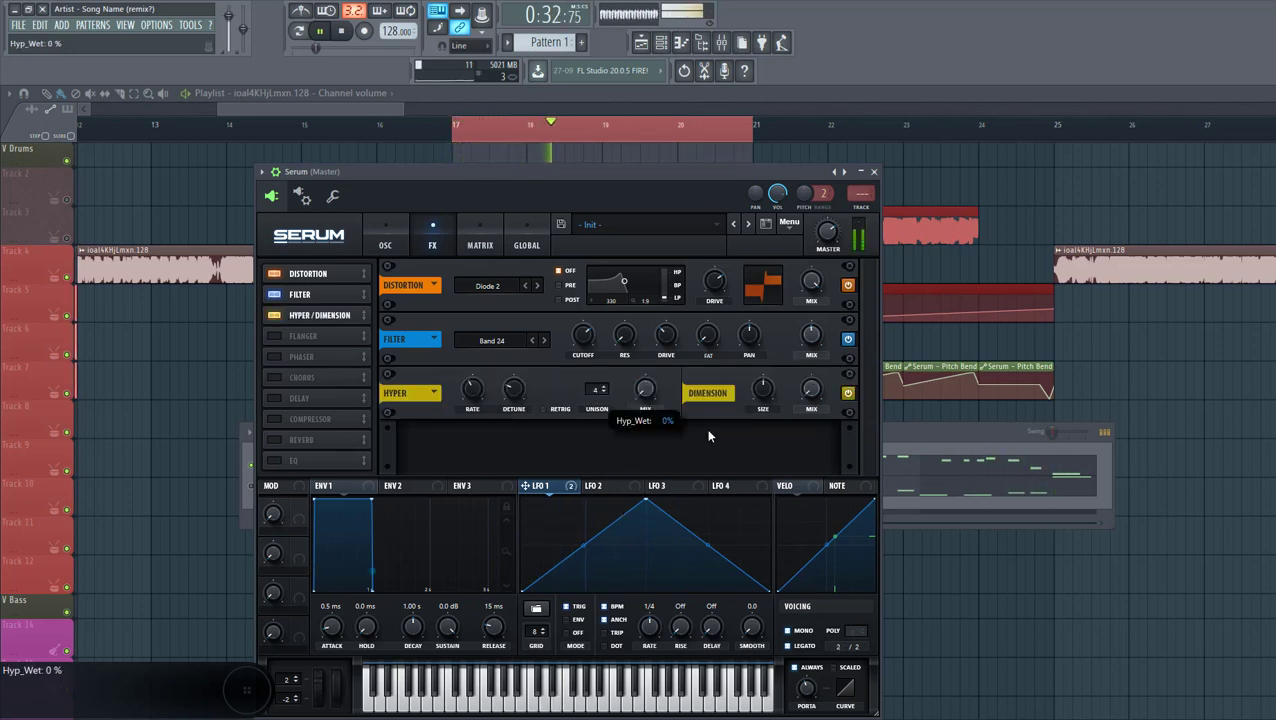
# Raise the Hyper/Dimension size and add a compressor with gain boosted to about 16 dB
pyautogui.moveTo(812, 392); pyautogui.dragTo(812, 360)
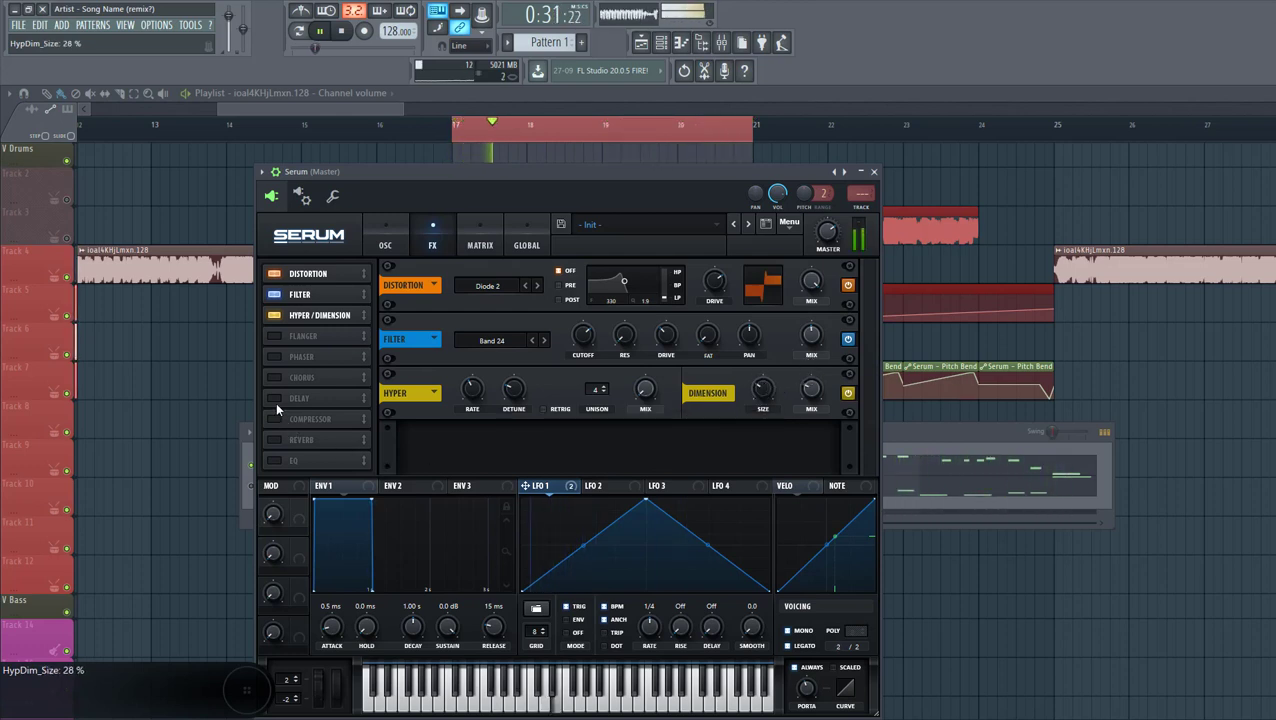
pyautogui.click(274, 334)
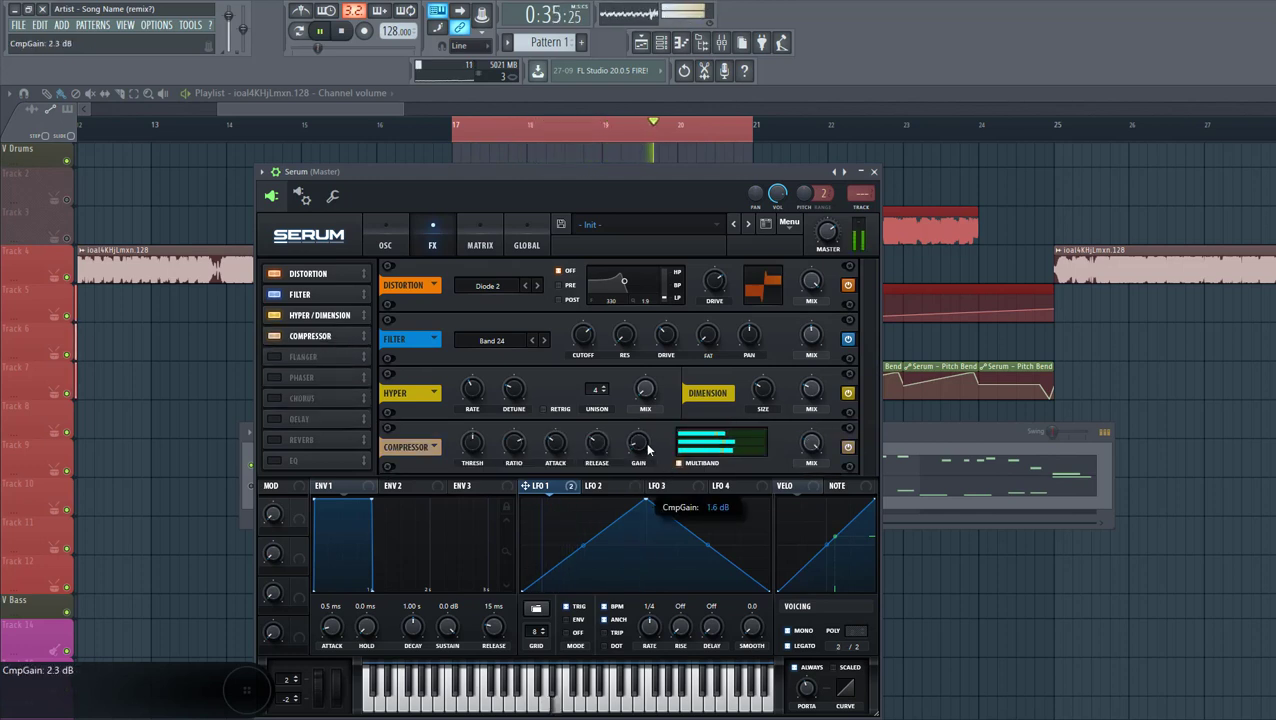
pyautogui.moveTo(638, 440); pyautogui.dragTo(638, 420)
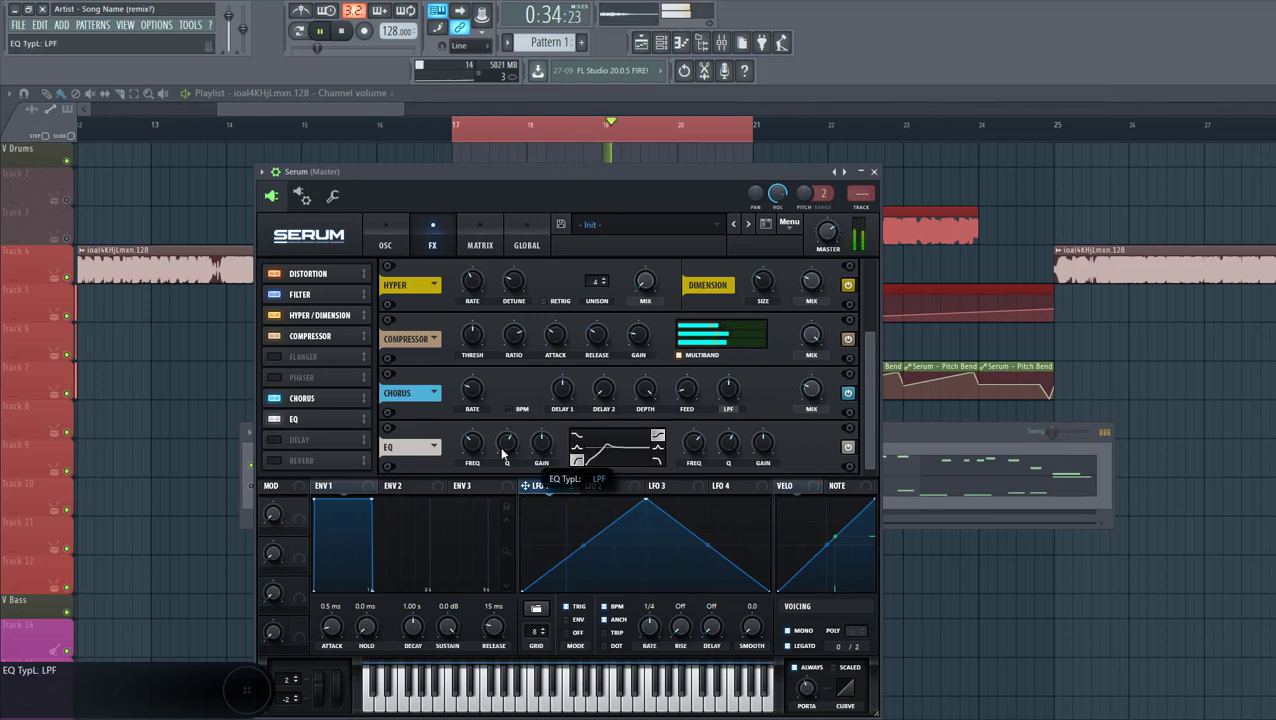
# Adjust the EQ band in the finished FX chain and close the Serum window
pyautogui.moveTo(472, 444); pyautogui.dragTo(472, 436)
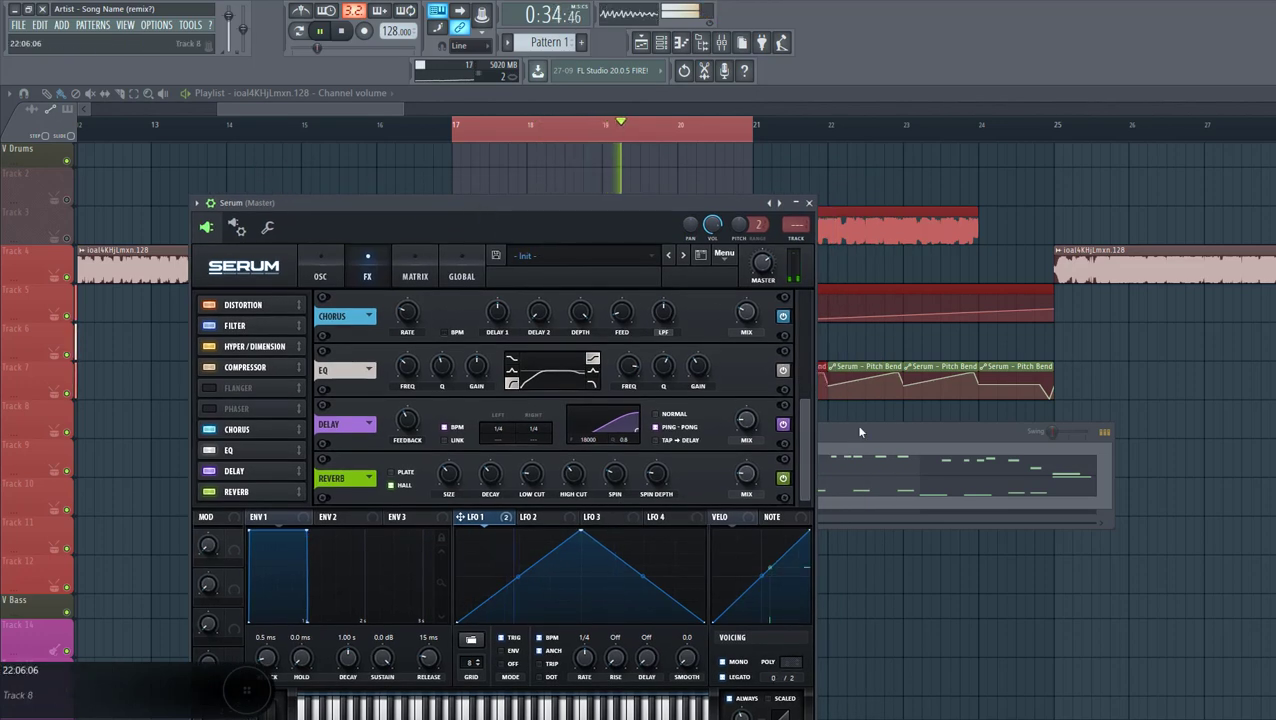
pyautogui.click(808, 202)
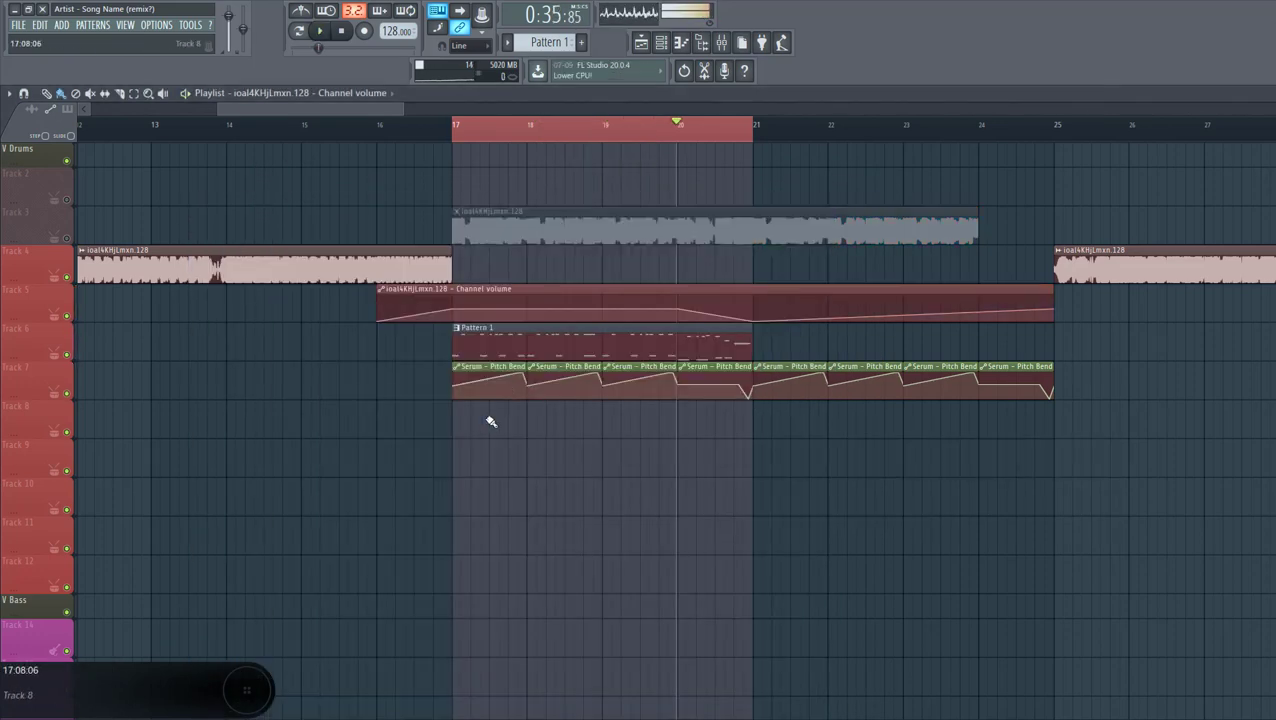